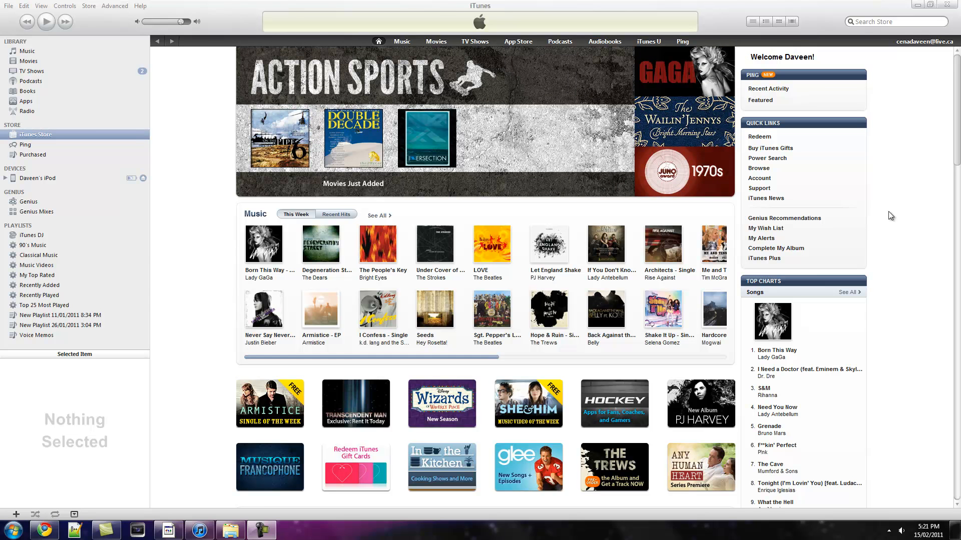
pyautogui.moveTo(867, 44)
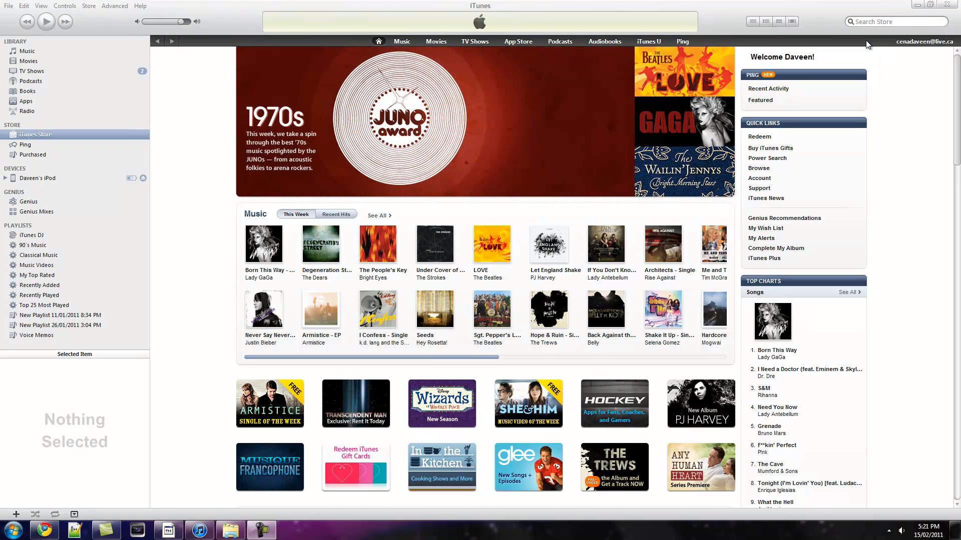
pyautogui.moveTo(862, 58)
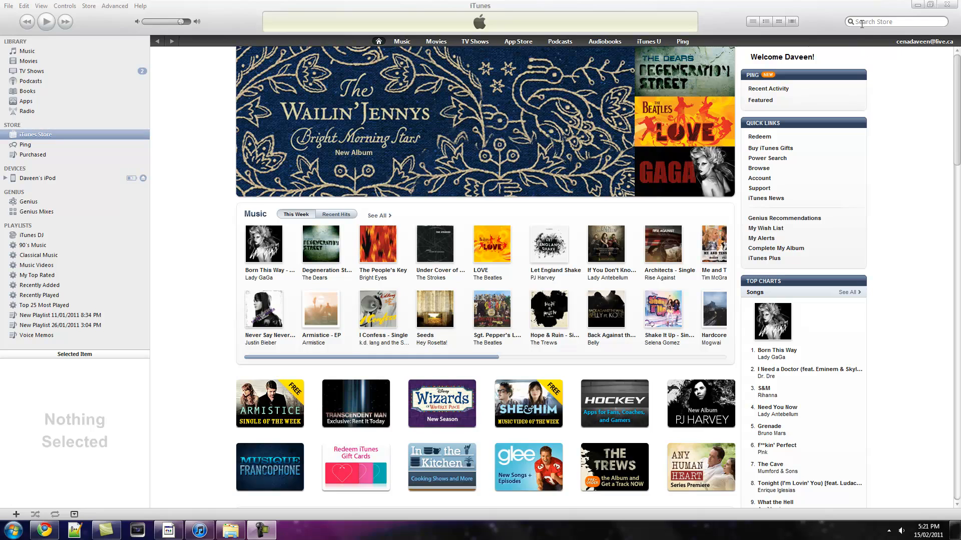
# - Search the iTunes Store for 'usb disk' to list the matching iPhone and iPad apps
pyautogui.click(895, 21)
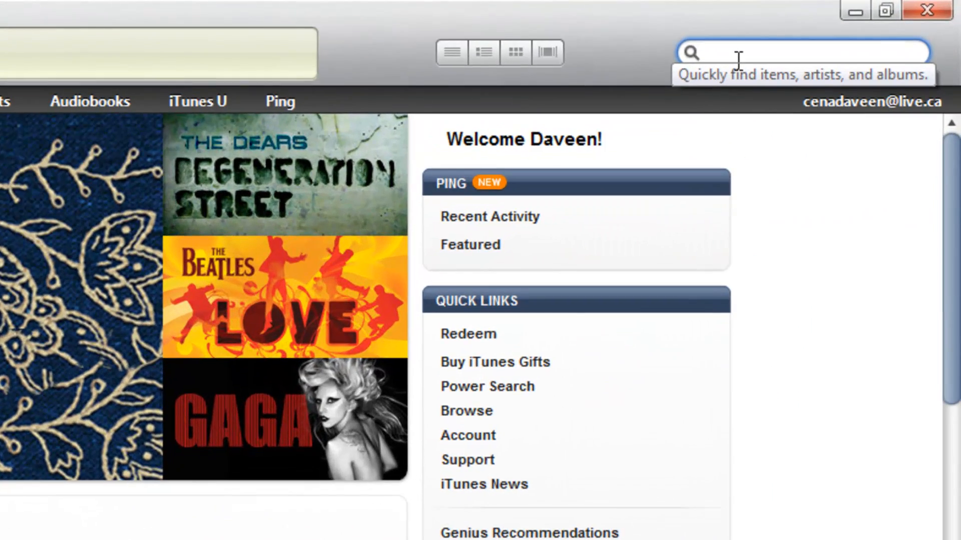
pyautogui.write('USB')
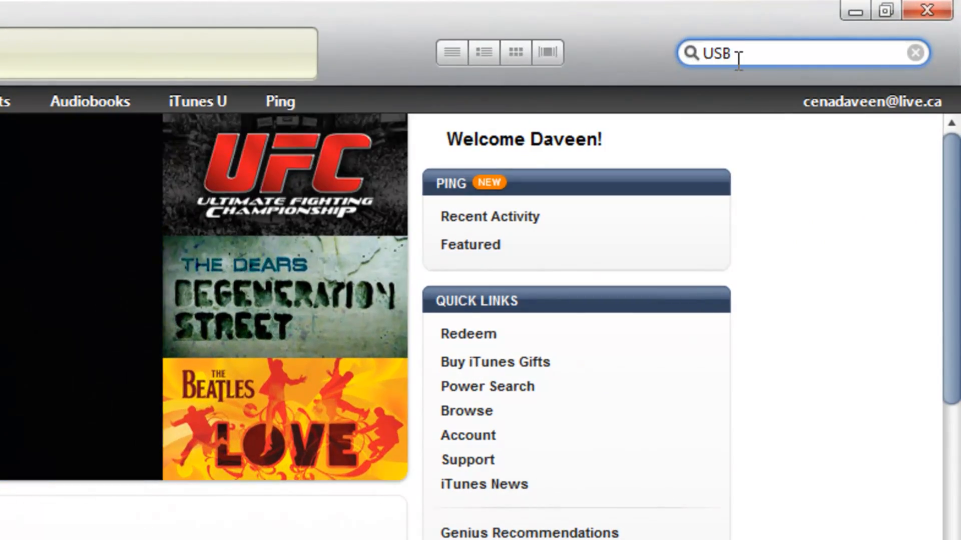
pyautogui.write('Di')
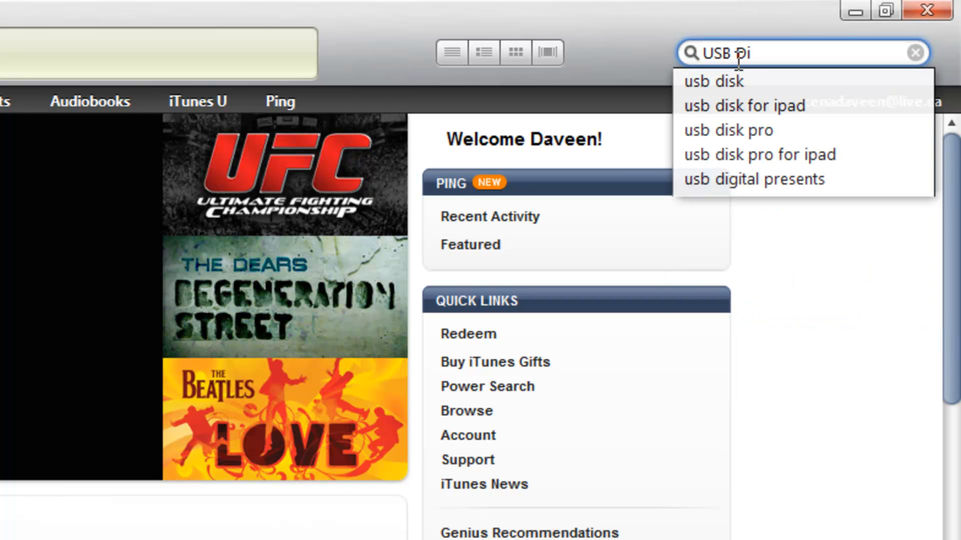
pyautogui.click(713, 80)
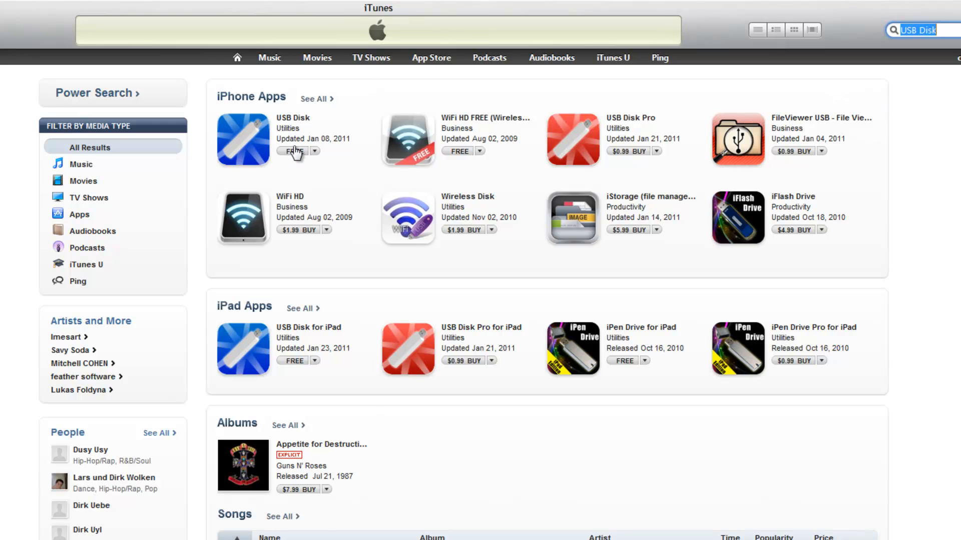
pyautogui.moveTo(301, 202)
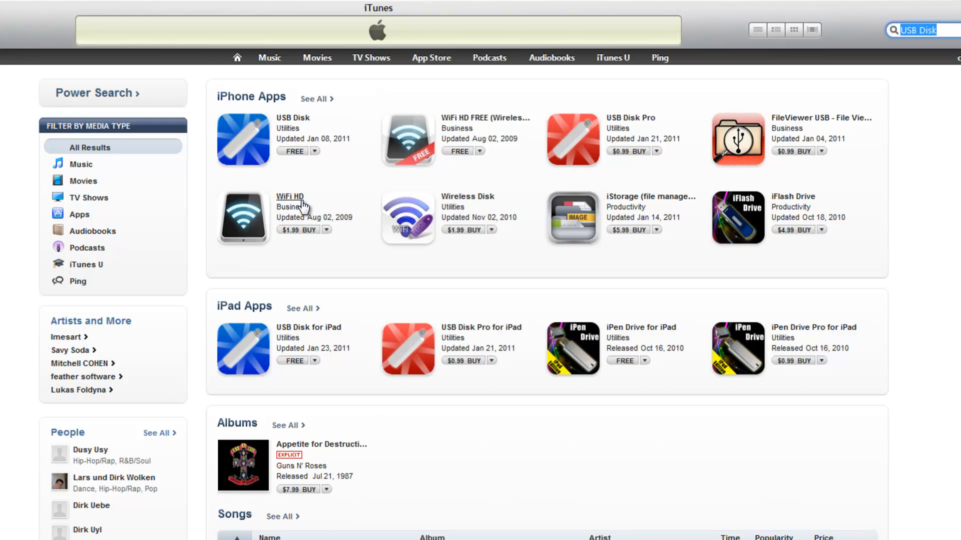
pyautogui.moveTo(464, 229)
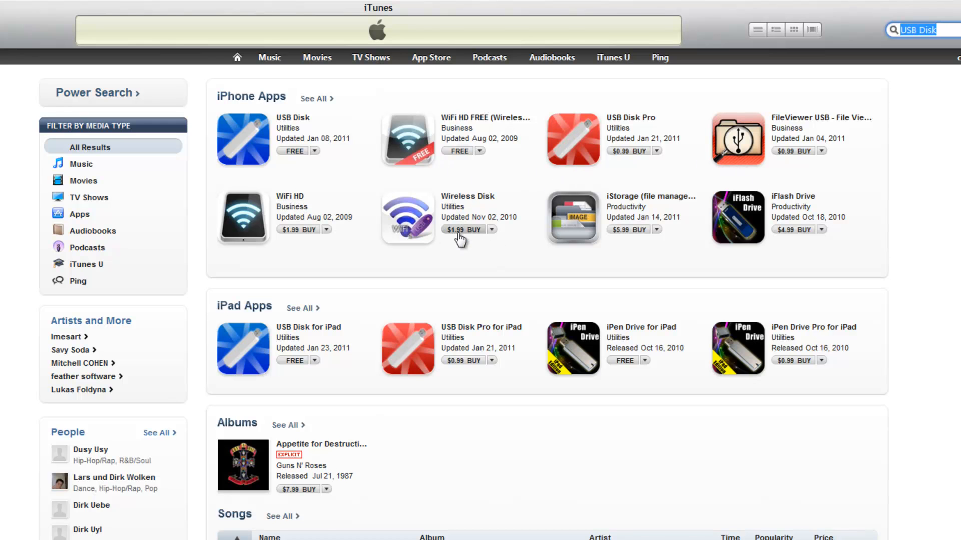
pyautogui.moveTo(460, 152)
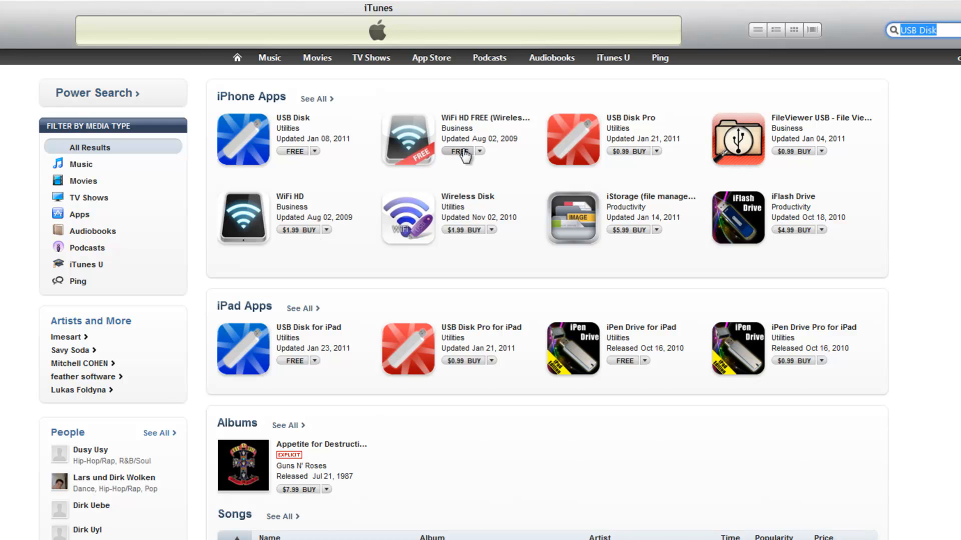
pyautogui.moveTo(444, 161)
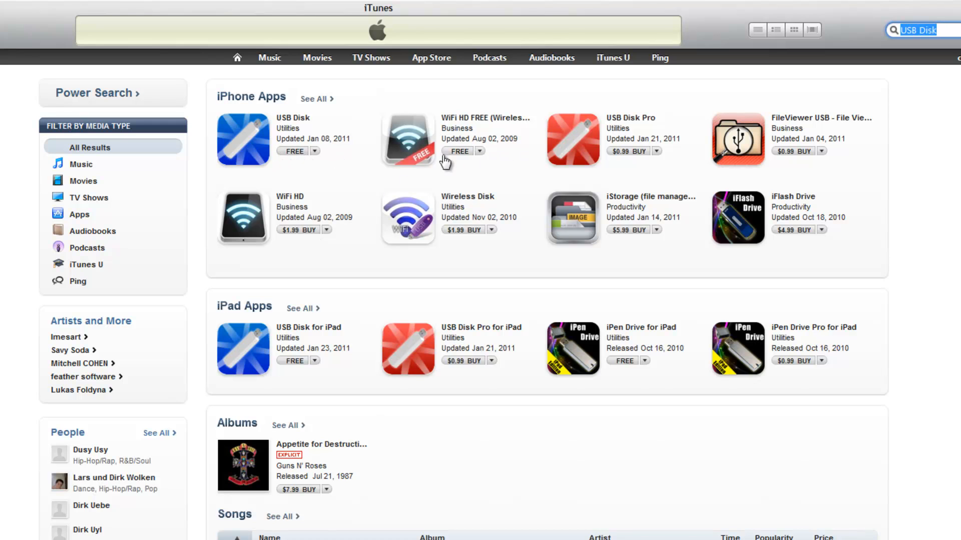
pyautogui.moveTo(465, 153)
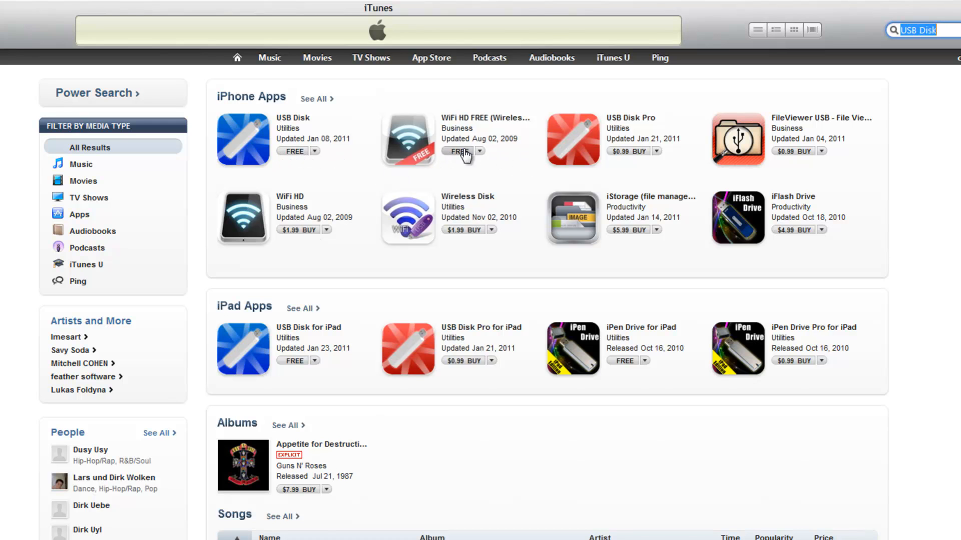
# - Get the free USB Disk app, entering the Apple ID password to start the download
pyautogui.click(459, 151)
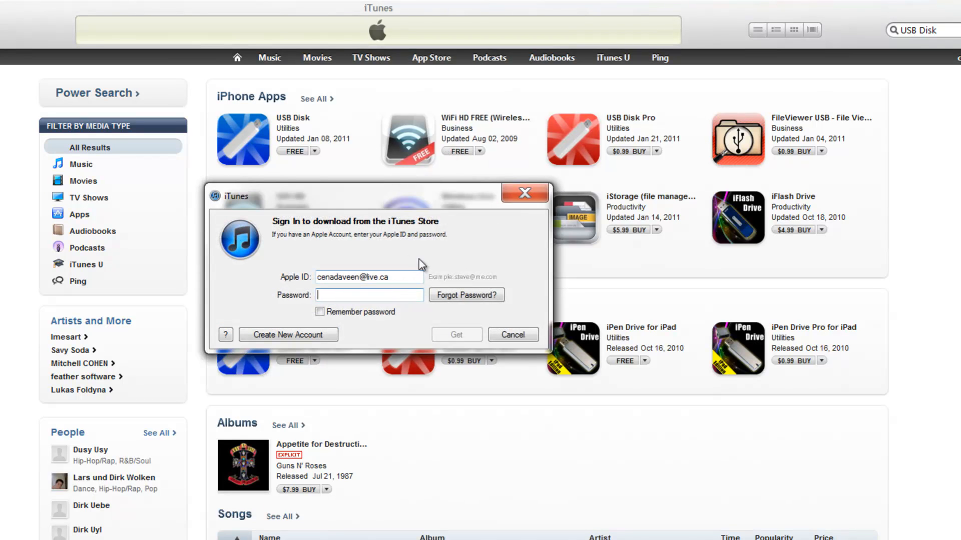
pyautogui.write('••••')
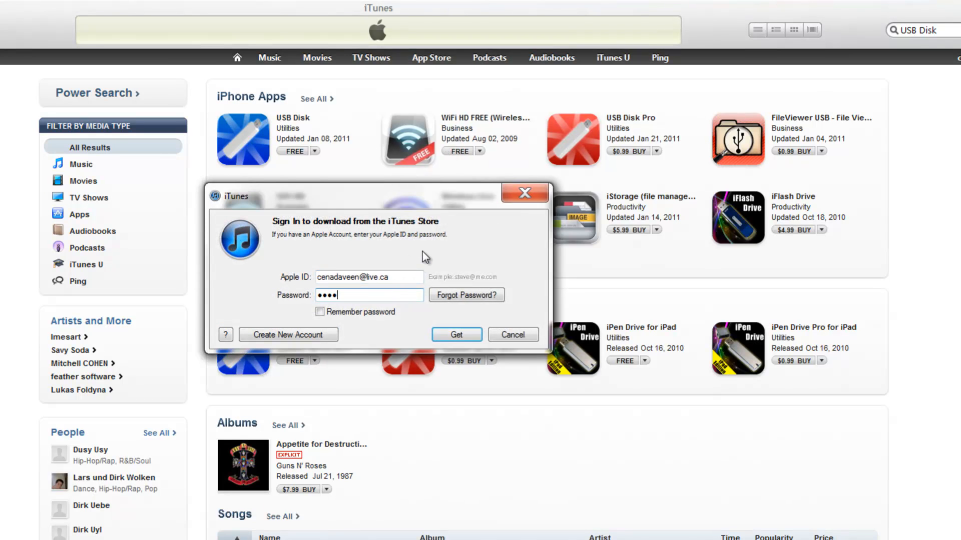
pyautogui.click(457, 334)
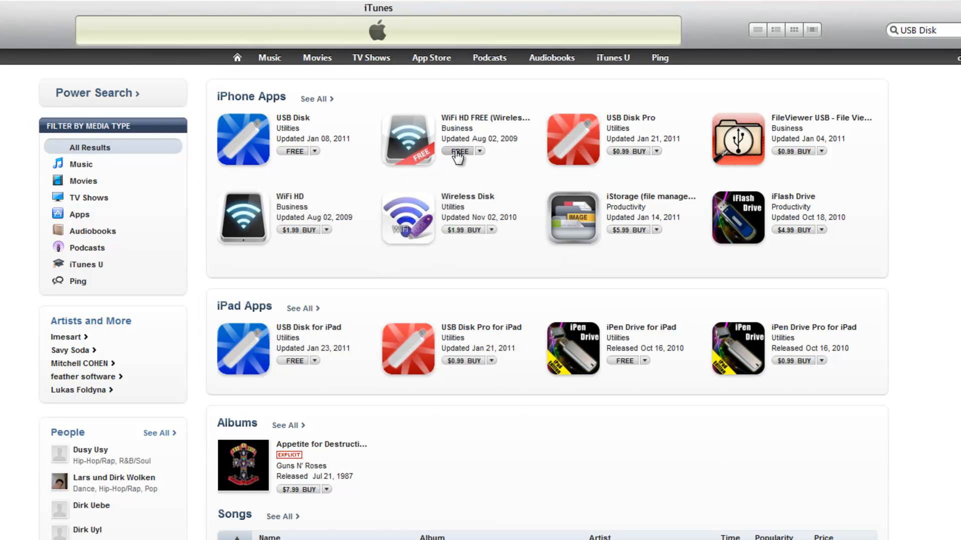
pyautogui.click(459, 151)
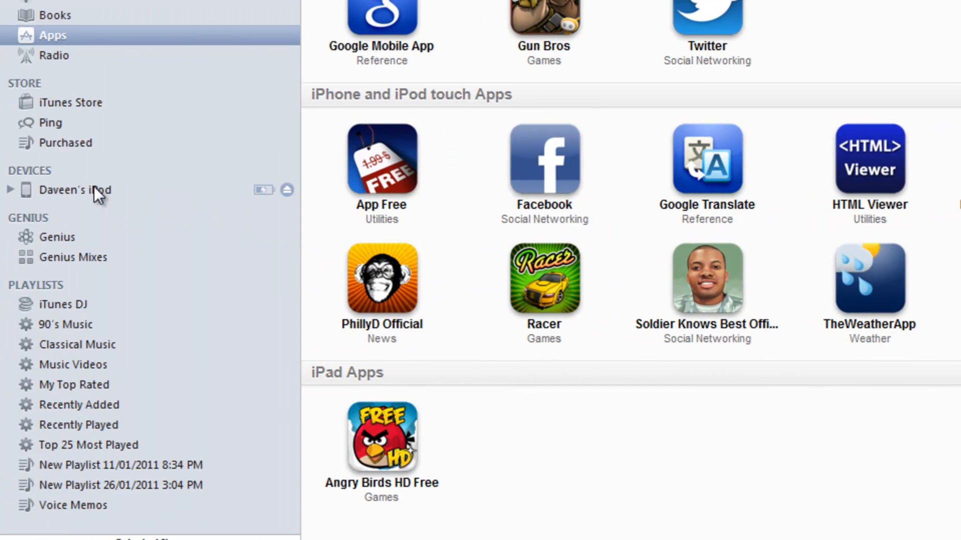
pyautogui.moveTo(193, 156)
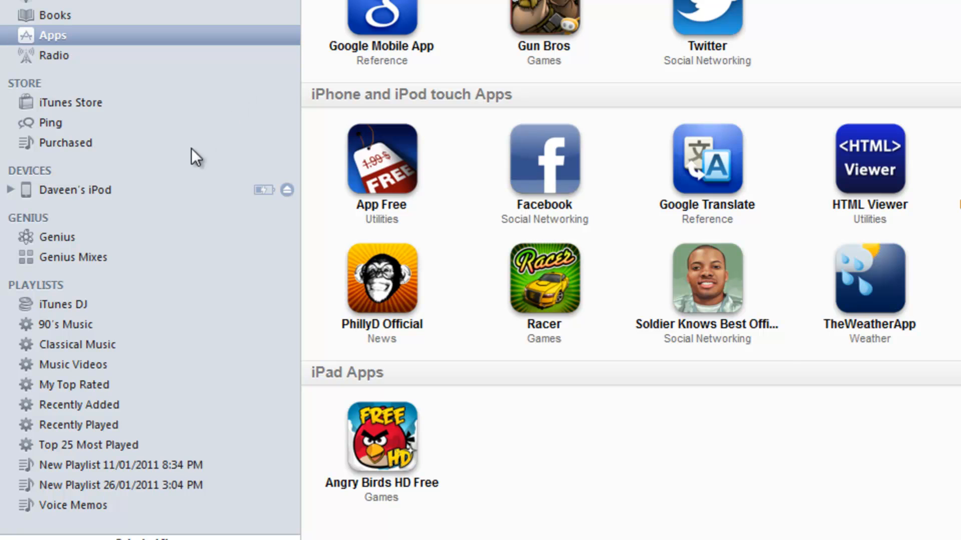
# - Select the connected iPod in the sidebar to show its Summary page
pyautogui.click(80, 190)
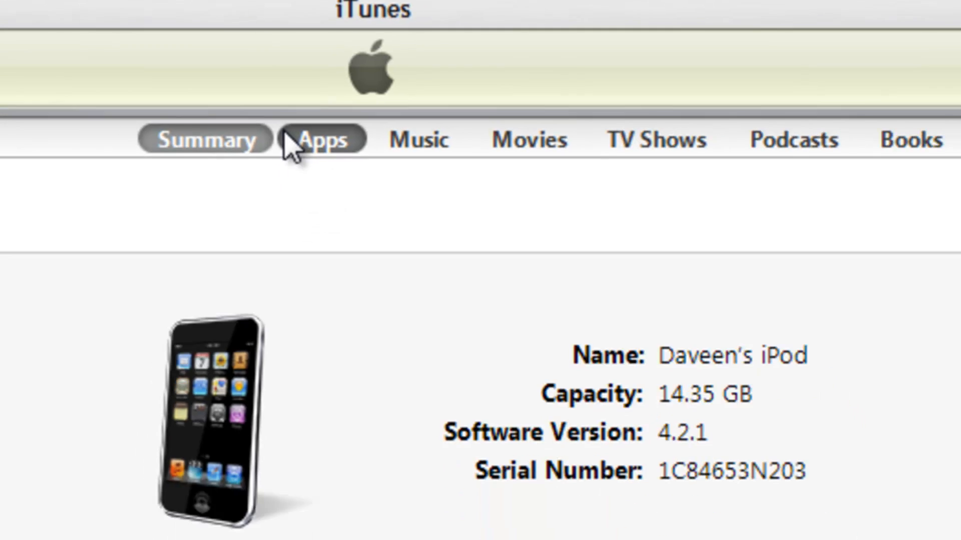
# - Show the iPod's Apps page and bring the File Sharing section into view
pyautogui.click(322, 140)
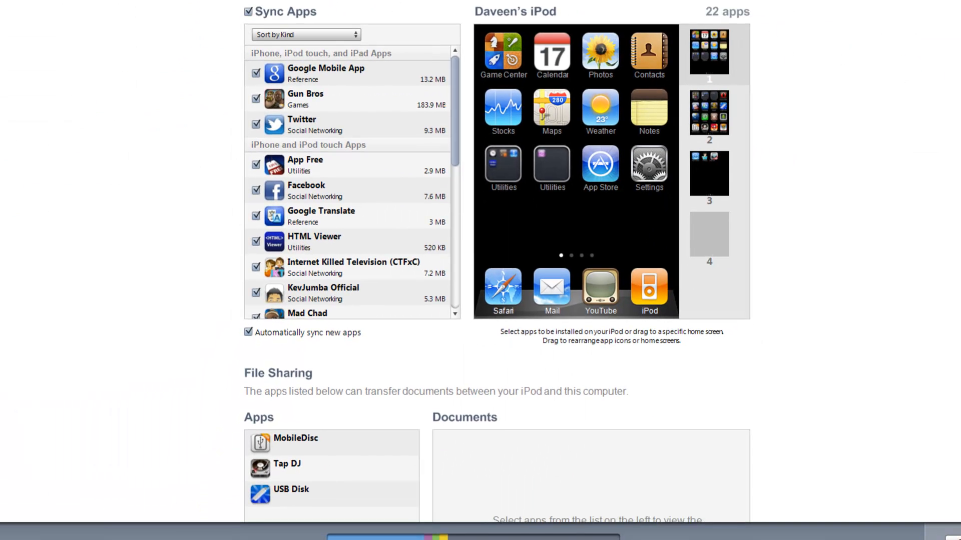
pyautogui.scroll(-3)
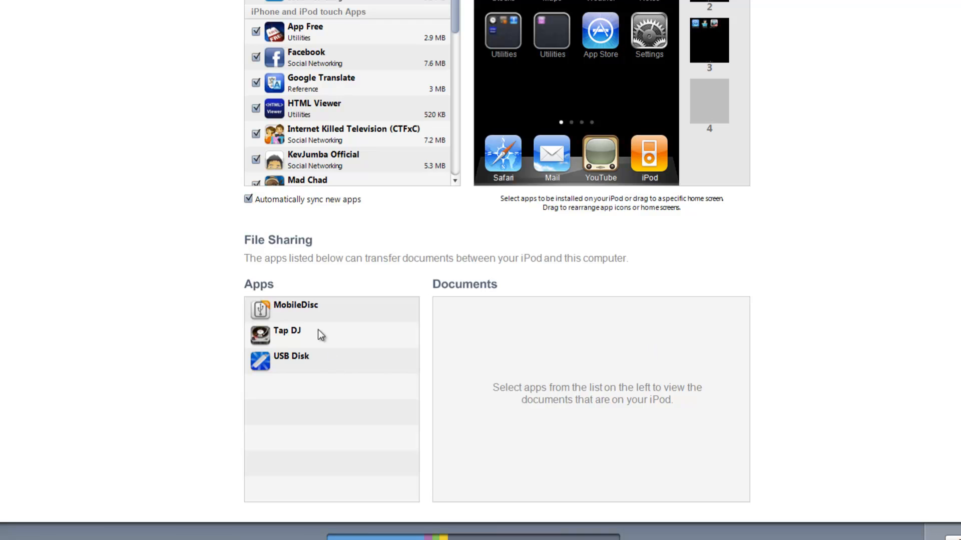
pyautogui.moveTo(302, 307)
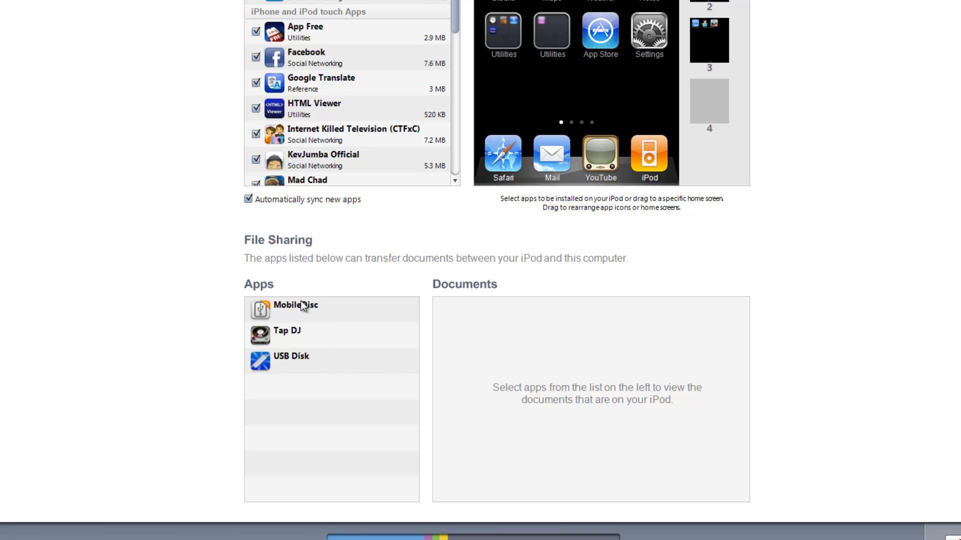
pyautogui.moveTo(329, 313)
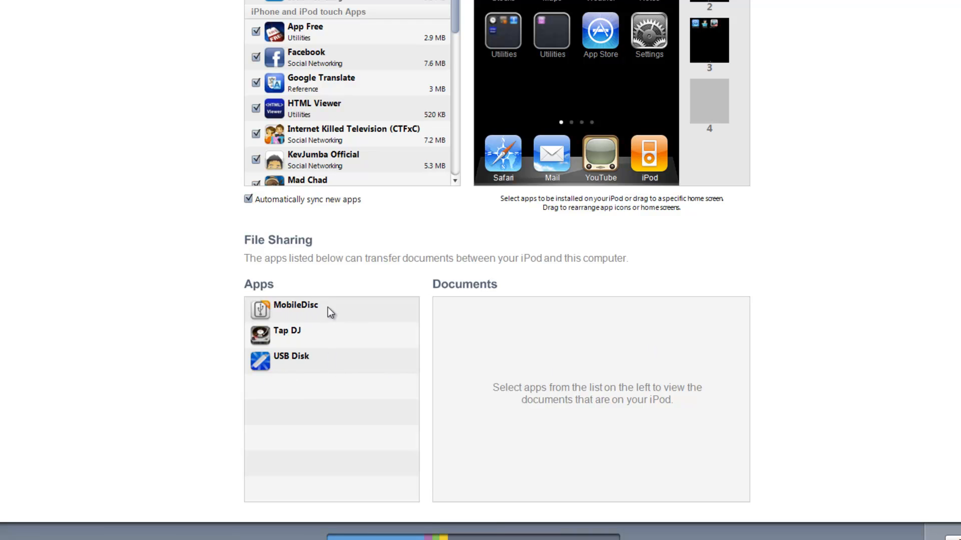
pyautogui.moveTo(305, 364)
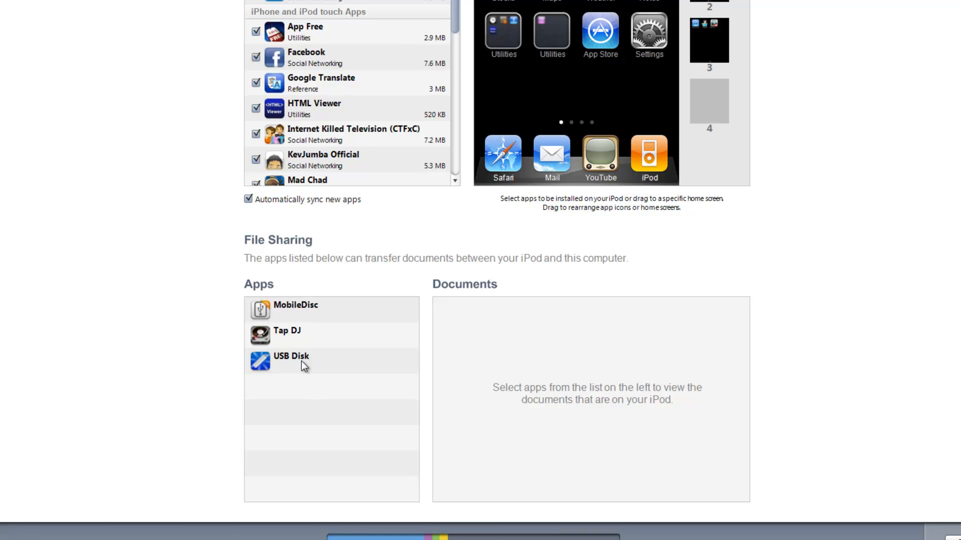
pyautogui.moveTo(296, 360)
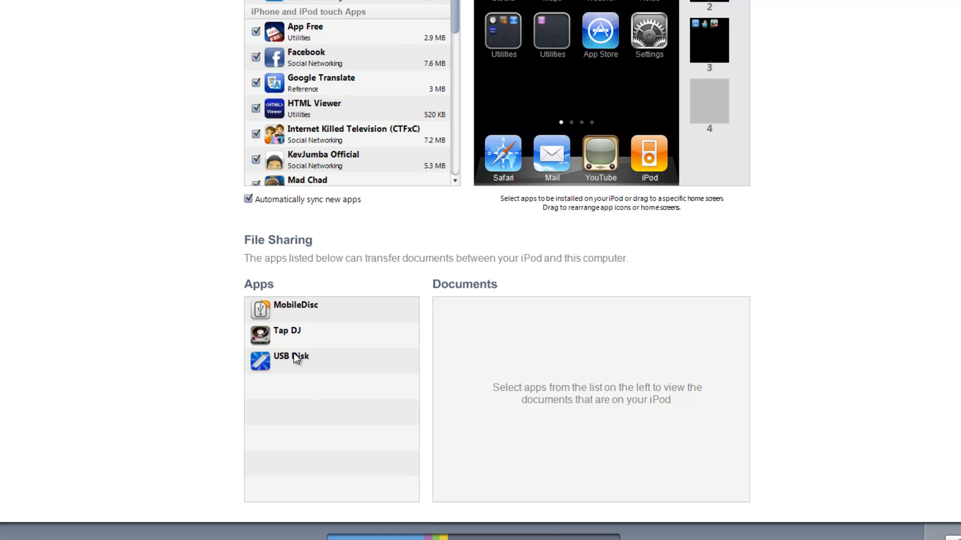
pyautogui.moveTo(294, 367)
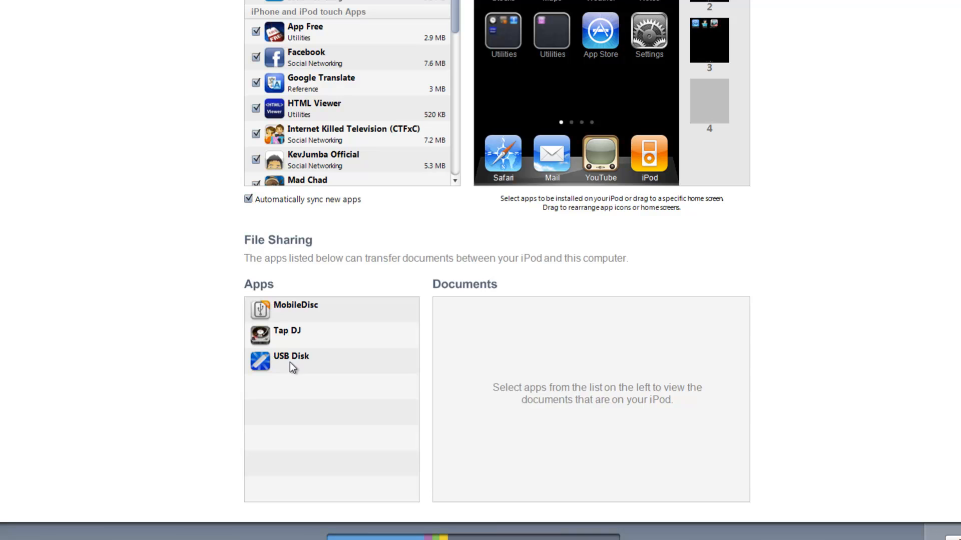
# - Select USB Disk under File Sharing to show its documents (Welcome.html)
pyautogui.click(291, 357)
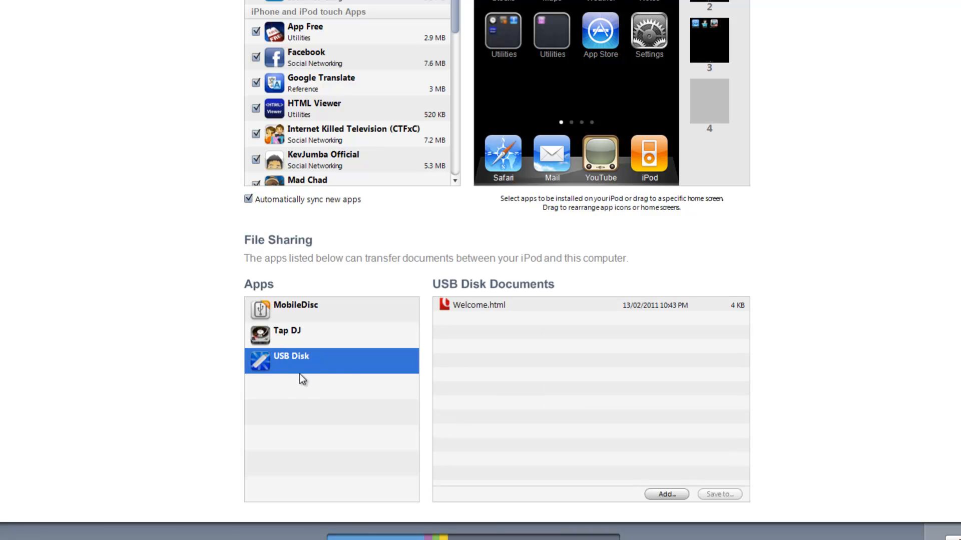
pyautogui.moveTo(493, 350)
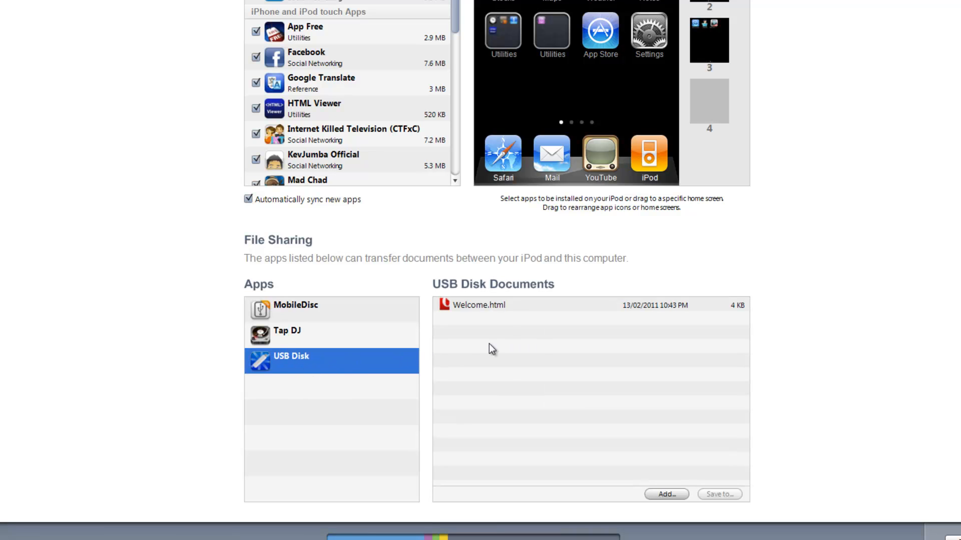
pyautogui.moveTo(511, 324)
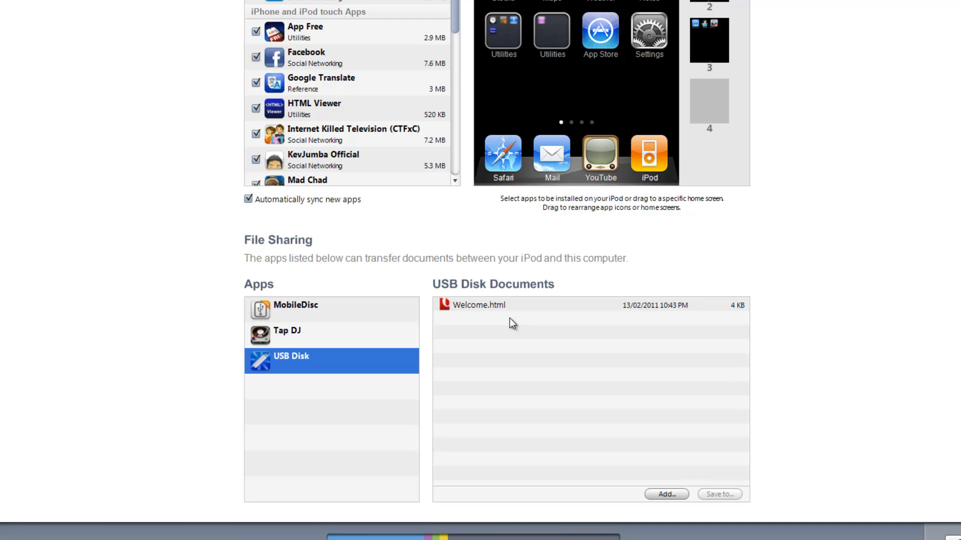
pyautogui.moveTo(506, 373)
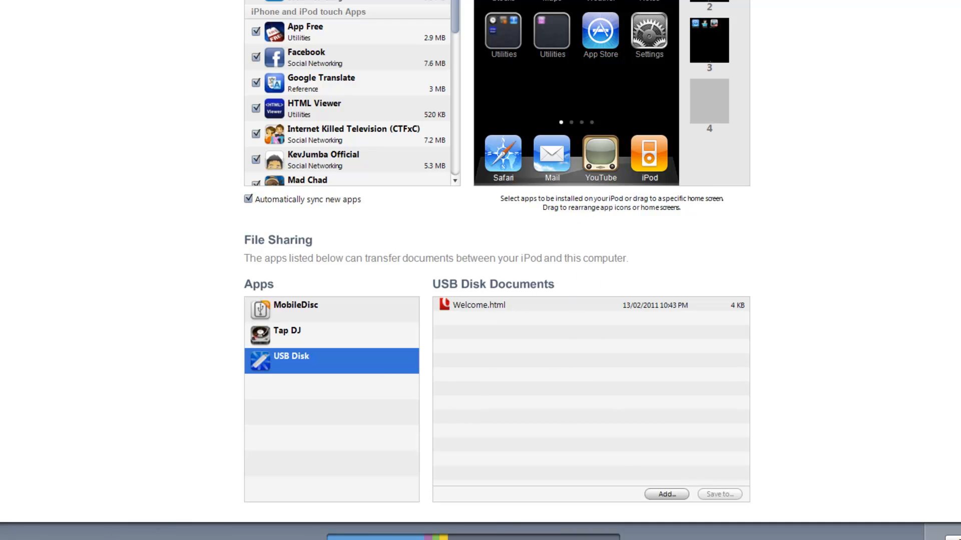
pyautogui.moveTo(503, 332)
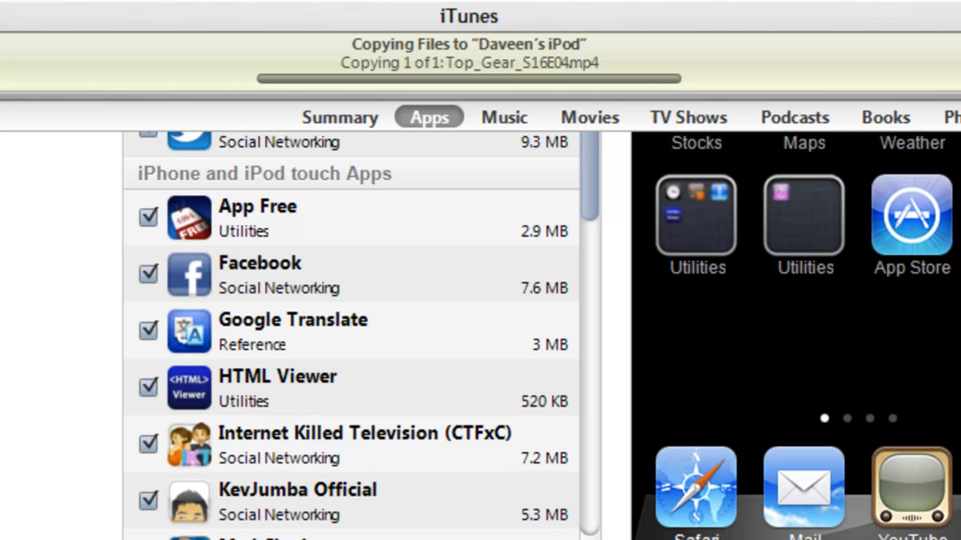
# - Scroll the documents list to confirm Top_Gear_S16E04.mp4 sits beside Welcome.html
pyautogui.scroll(-3)
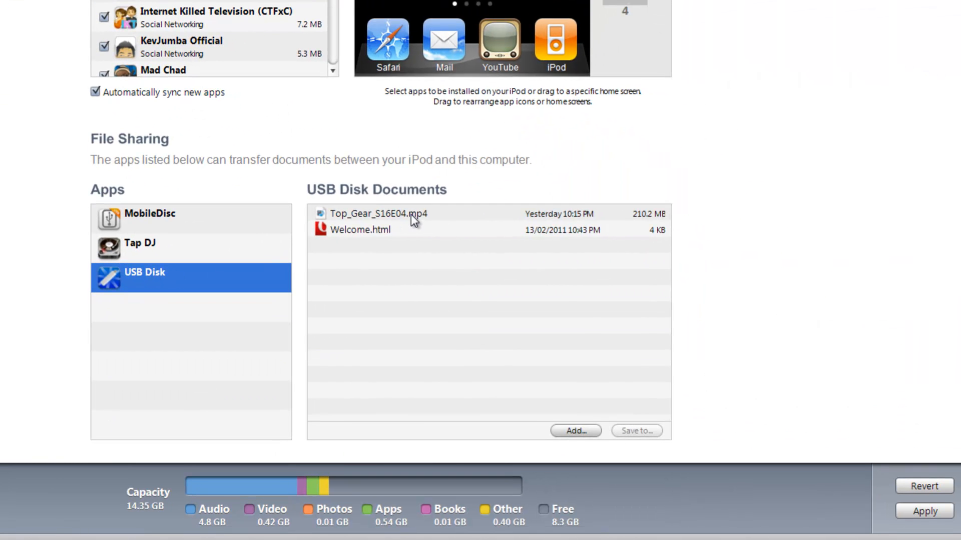
pyautogui.moveTo(265, 207)
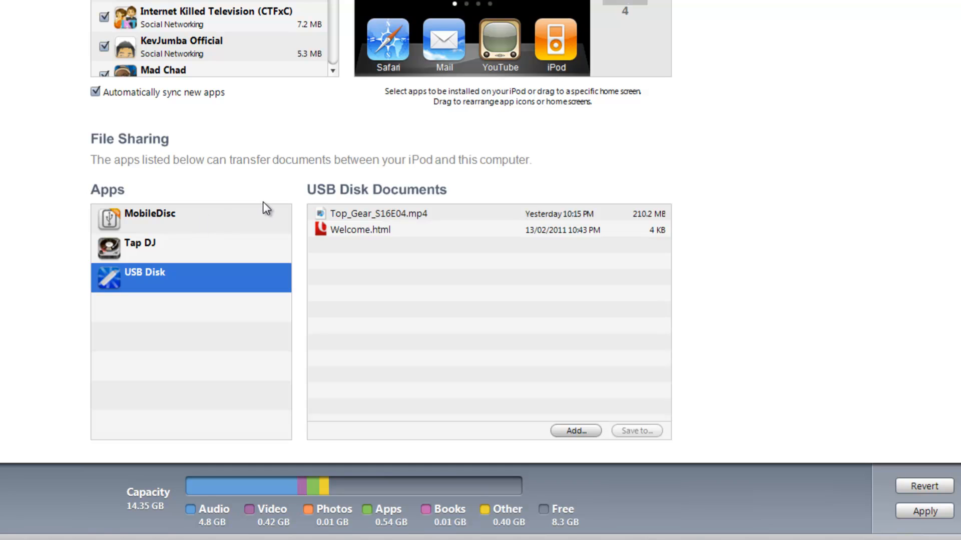
pyautogui.moveTo(436, 225)
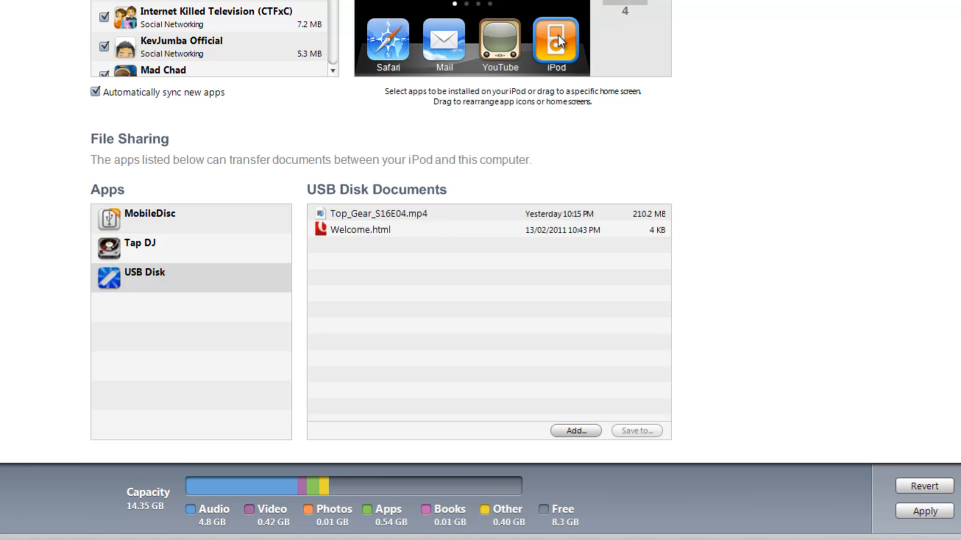
pyautogui.moveTo(449, 225)
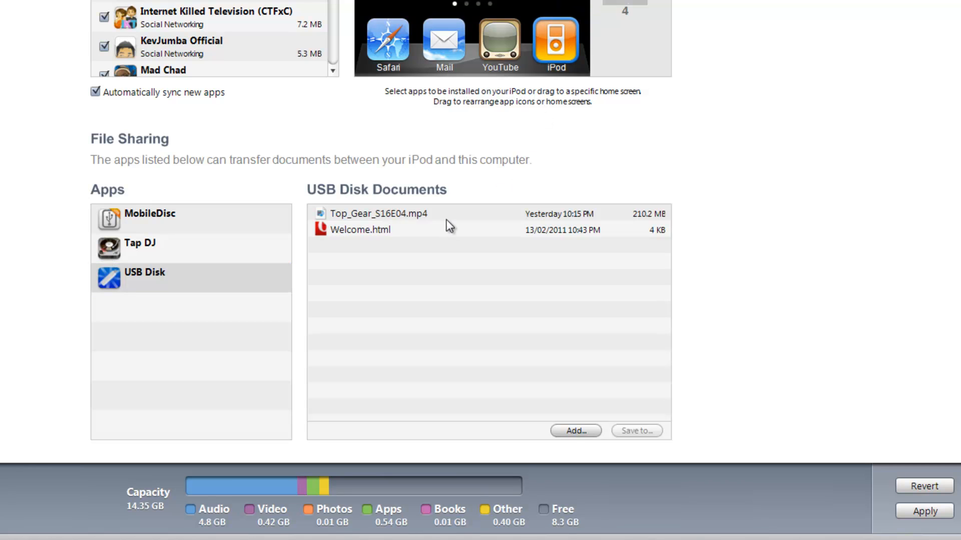